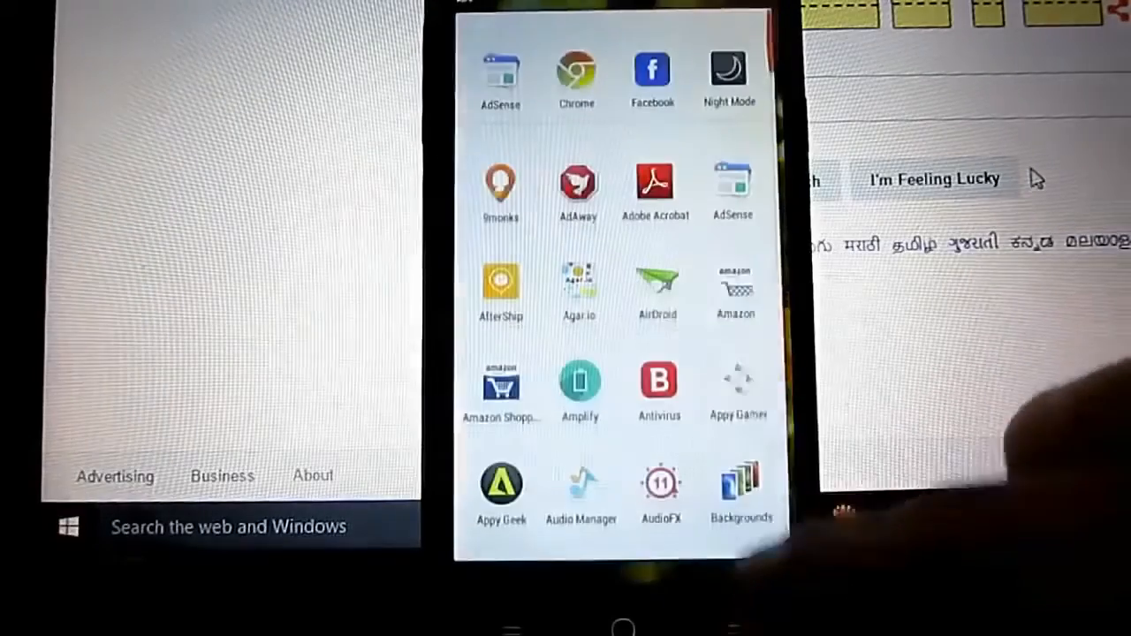
# Step: Launch the AirDroid app on the phone and dismiss its Update available notice with Cancel
pyautogui.click(658, 283)
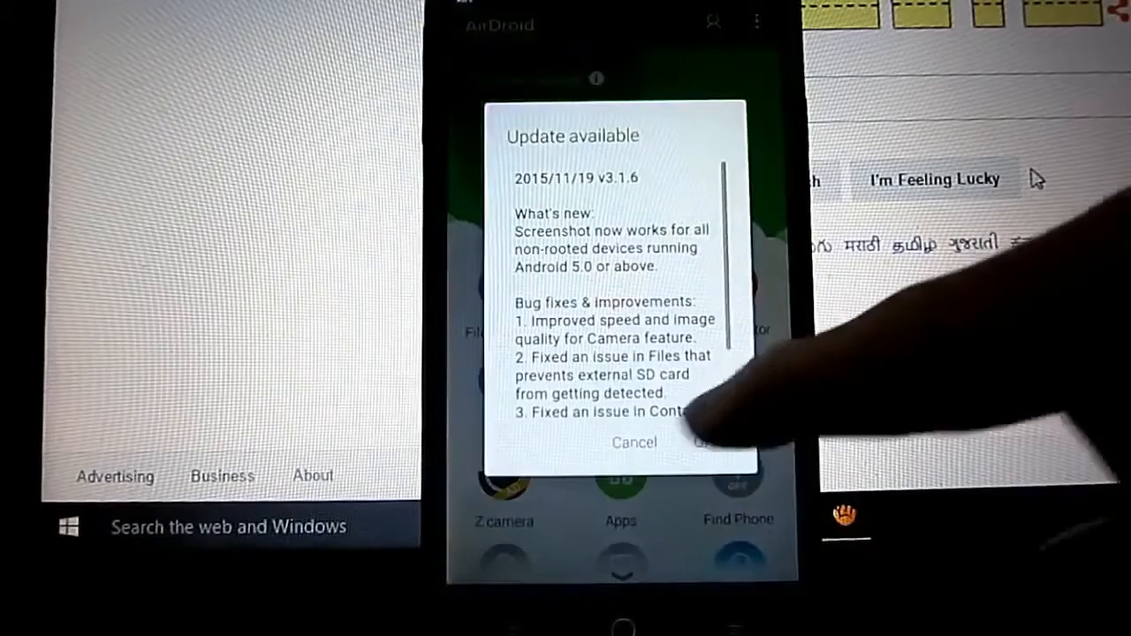
pyautogui.click(707, 442)
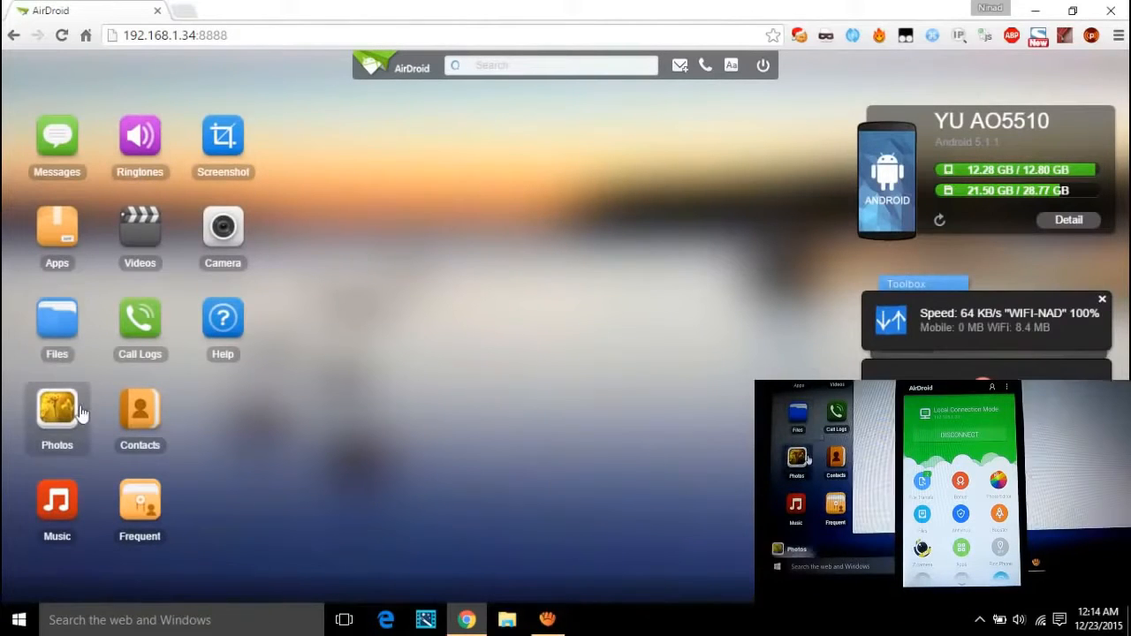
# Step: Bring up the phone's Contacts and Photos windows on the AirDroid Web dashboard
pyautogui.click(139, 415)
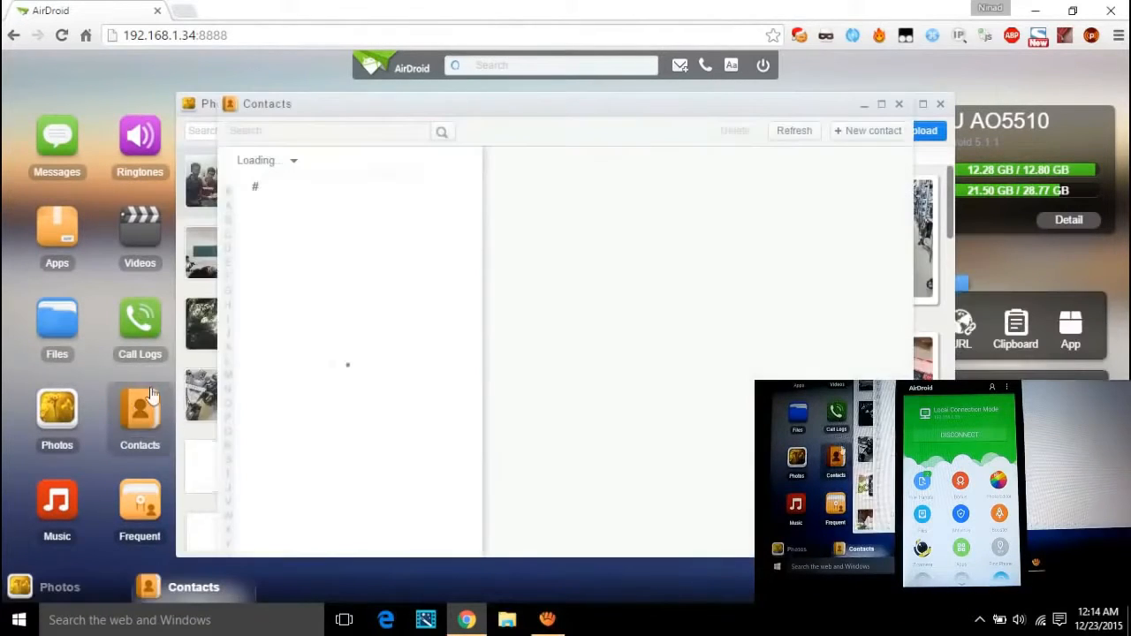
pyautogui.click(57, 319)
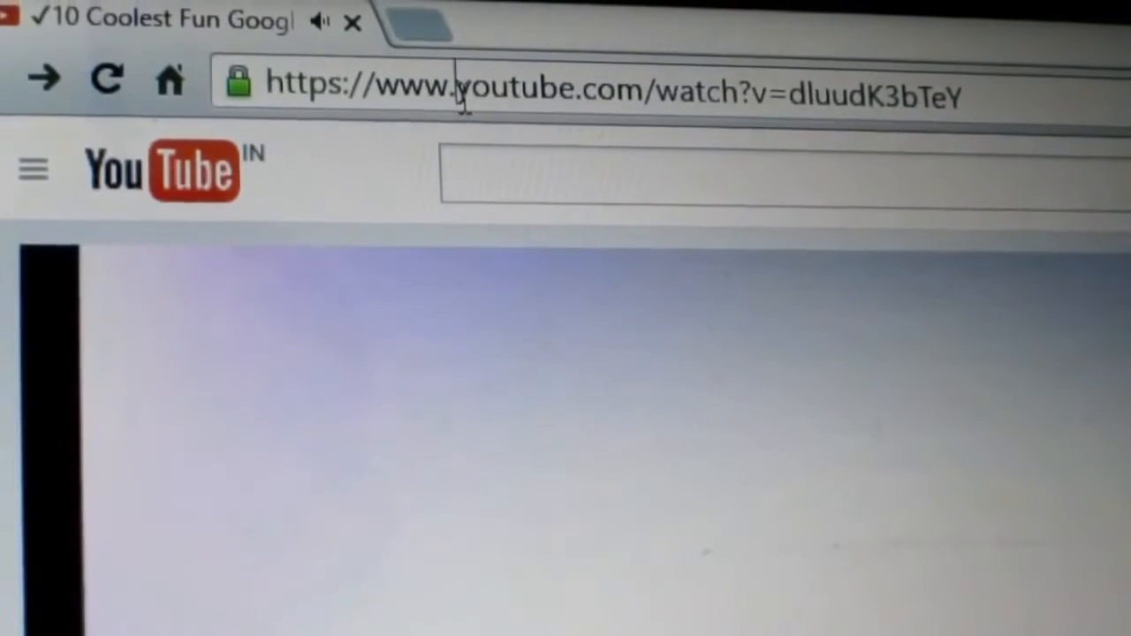
# Step: Rewrite the video's address so 'youtube.com' becomes 'gifyoutube.com', opening it on gifs.com
pyautogui.write('gifs')
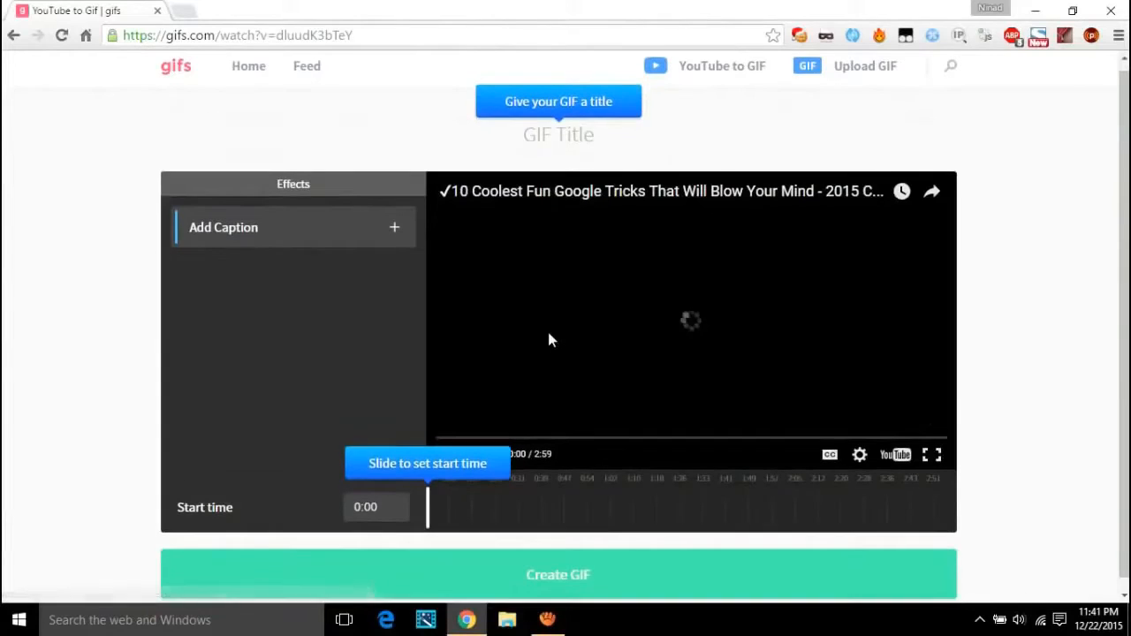
# Step: Set the GIF's start marker on the slider, create the GIF and select its shareable link
pyautogui.moveTo(428, 505); pyautogui.dragTo(574, 505)
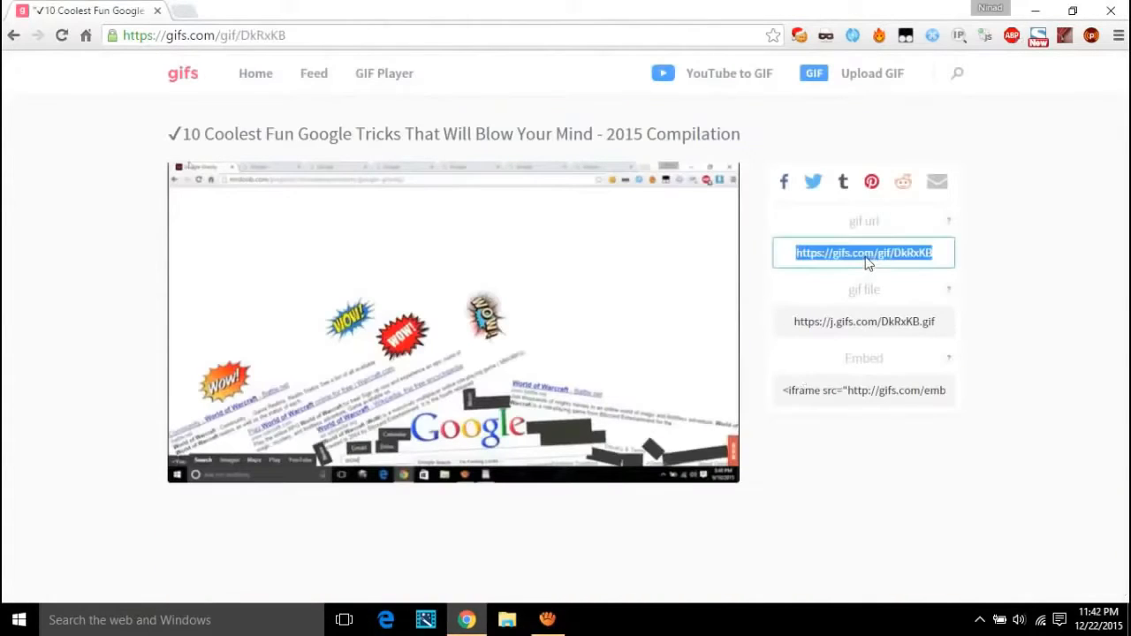
pyautogui.click(783, 180)
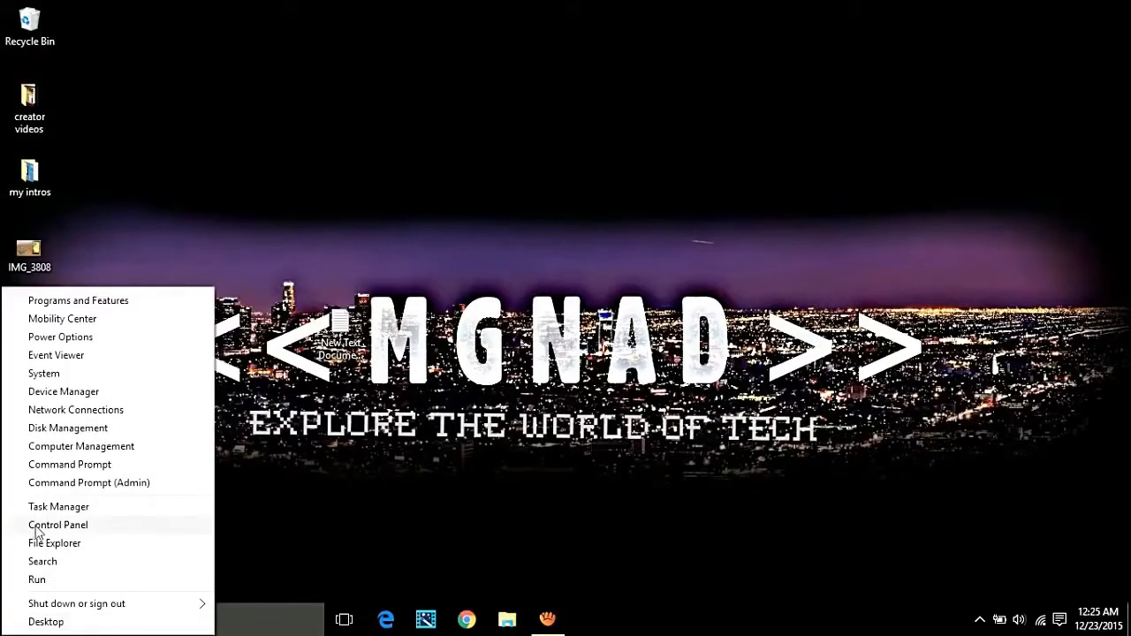
# Step: From Control Panel search 'mouse' and reach 'Change how your mouse works' settings
pyautogui.click(57, 523)
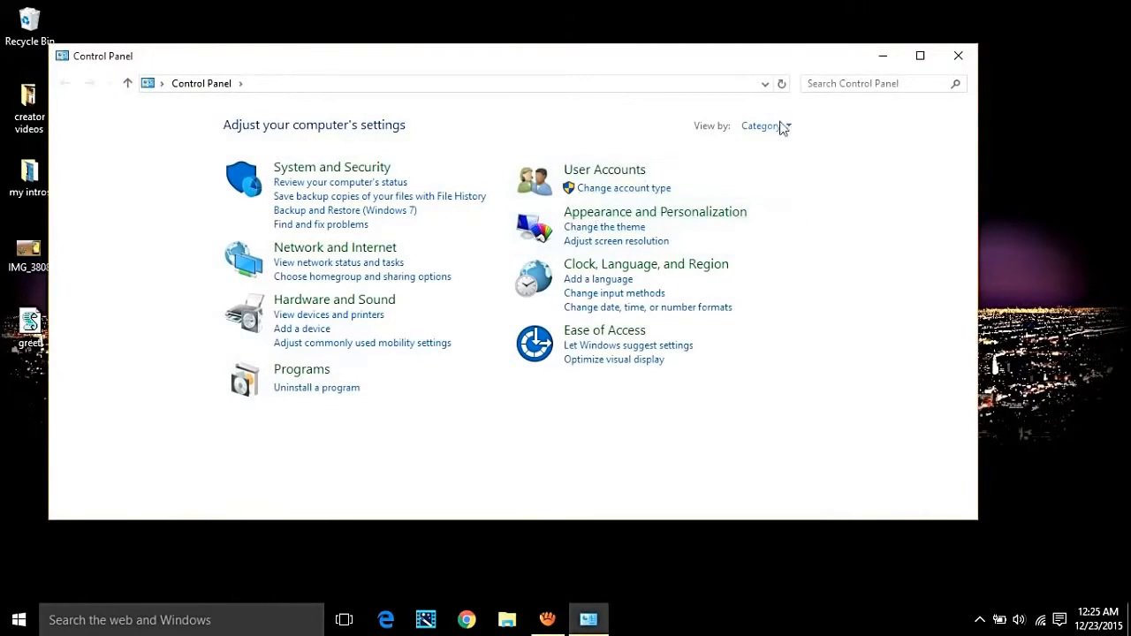
pyautogui.click(875, 83)
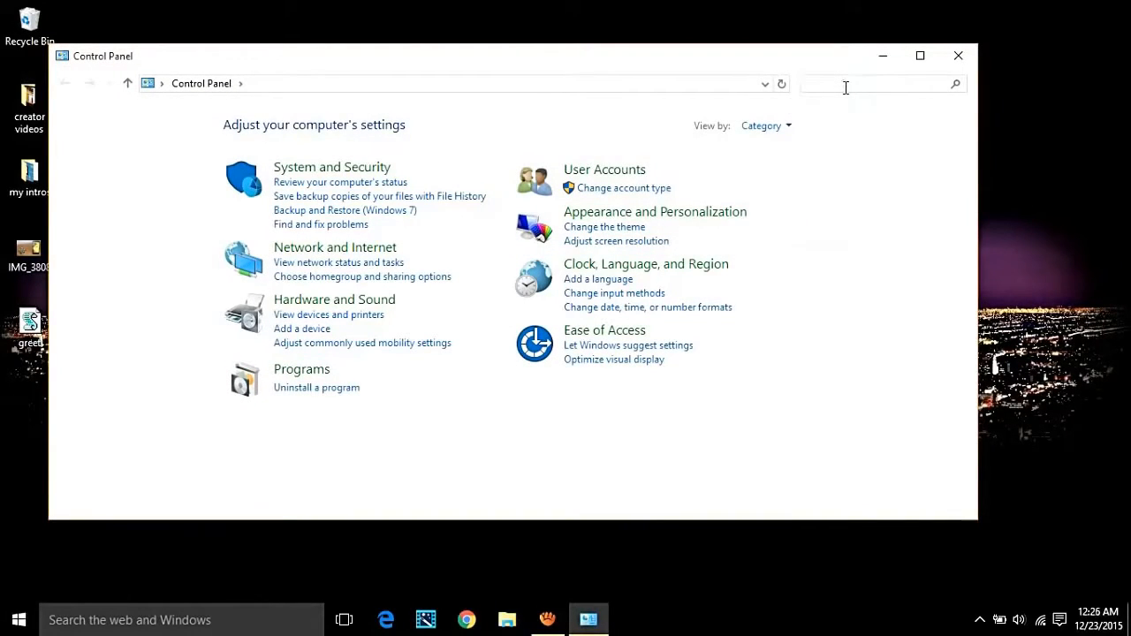
pyautogui.write('mouse')
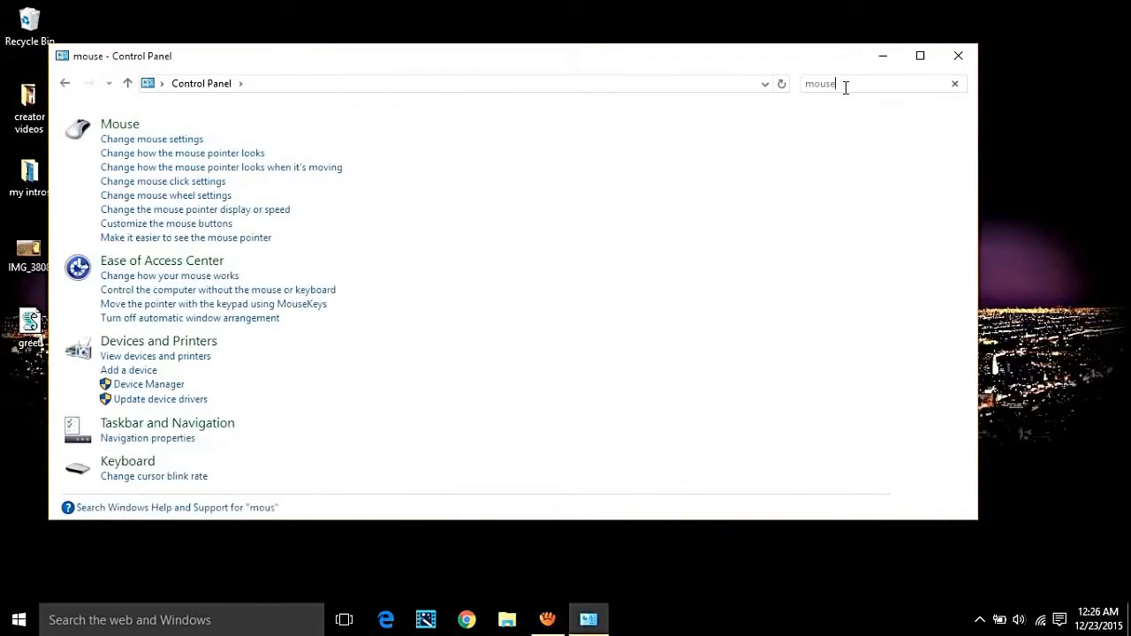
pyautogui.moveTo(142, 284)
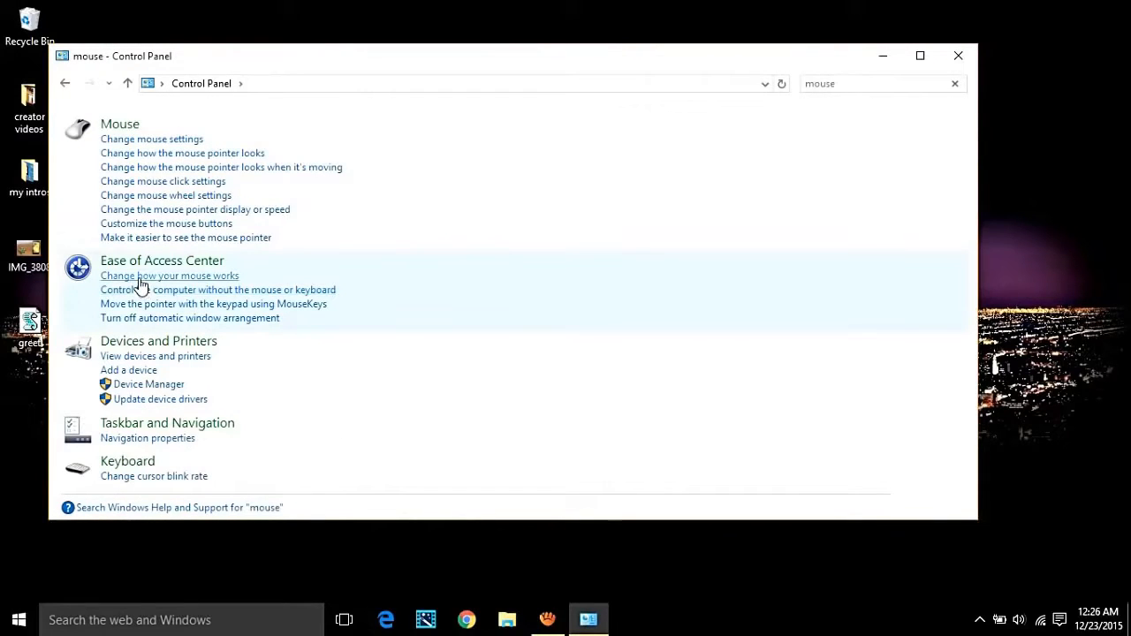
pyautogui.click(170, 276)
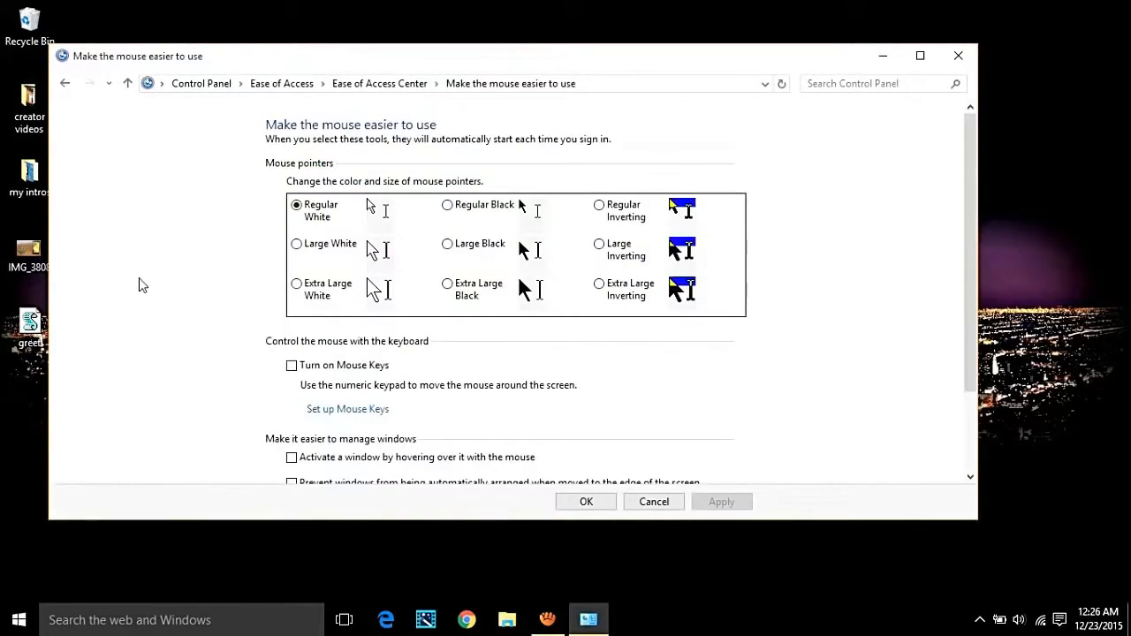
# Step: In Set up Mouse Keys, turn Mouse Keys on, set Top speed High and Acceleration Fast, then close
pyautogui.click(346, 408)
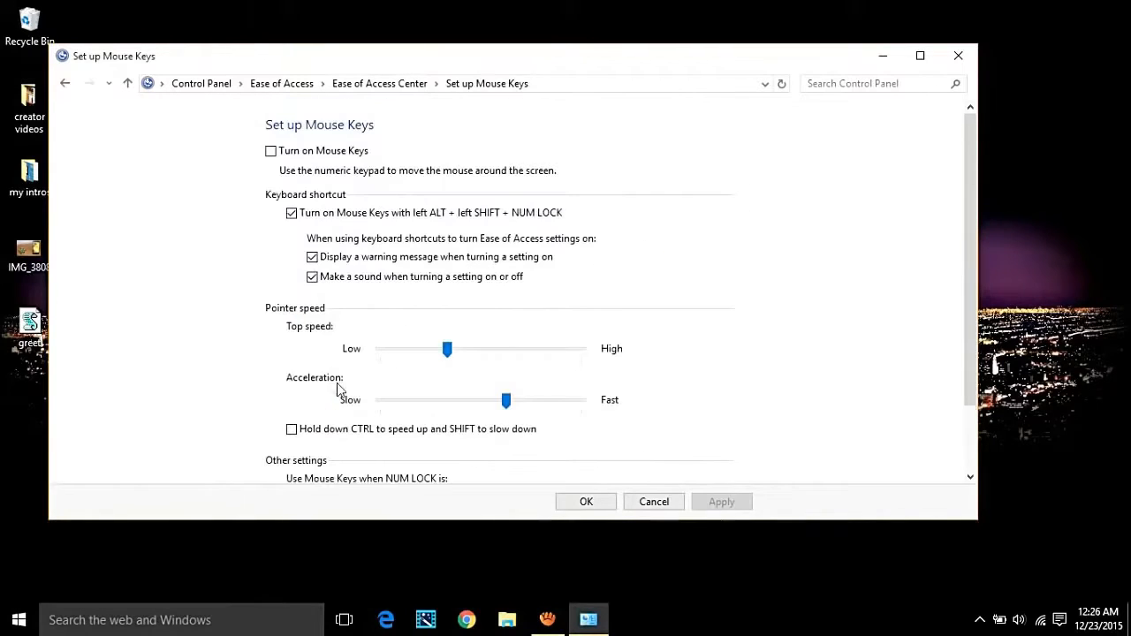
pyautogui.click(270, 152)
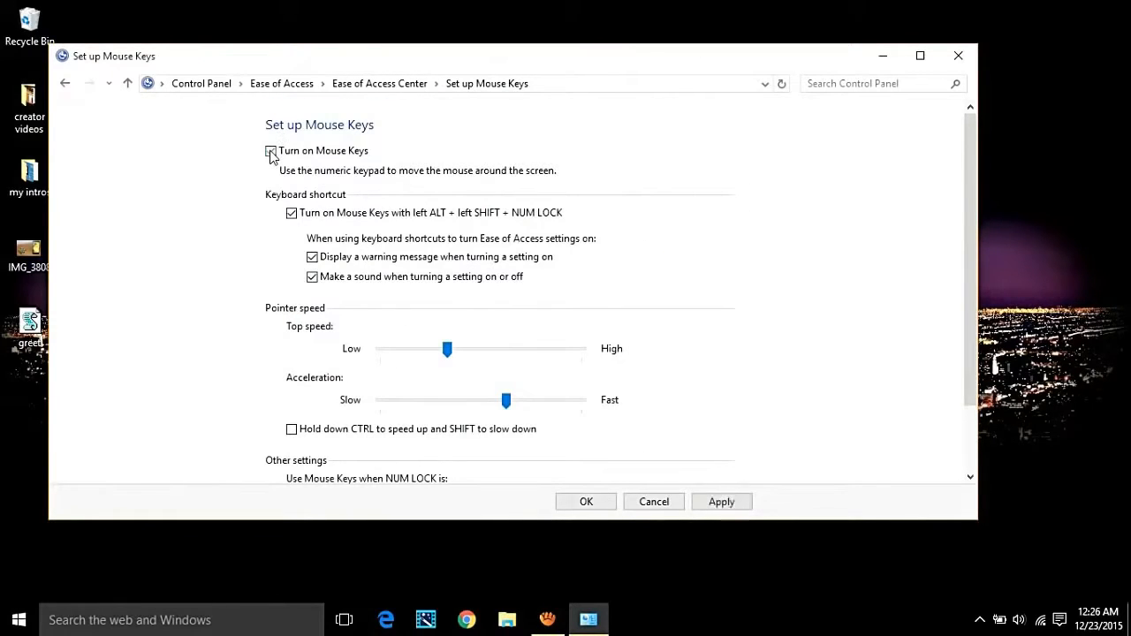
pyautogui.click(270, 150)
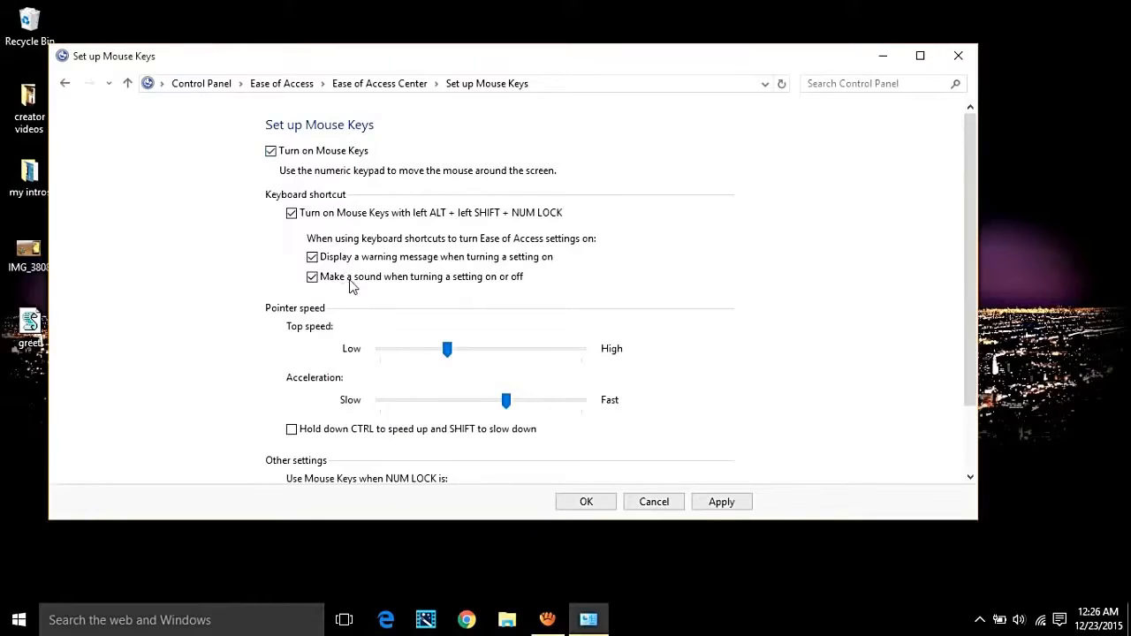
pyautogui.moveTo(446, 348); pyautogui.dragTo(530, 348)
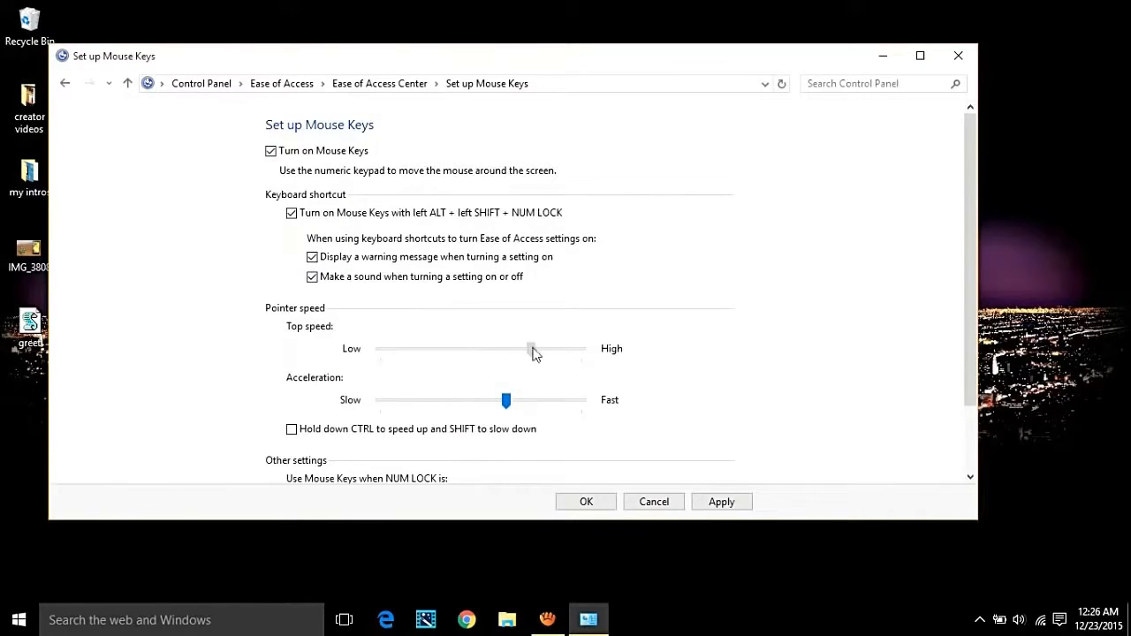
pyautogui.moveTo(531, 348); pyautogui.dragTo(580, 348)
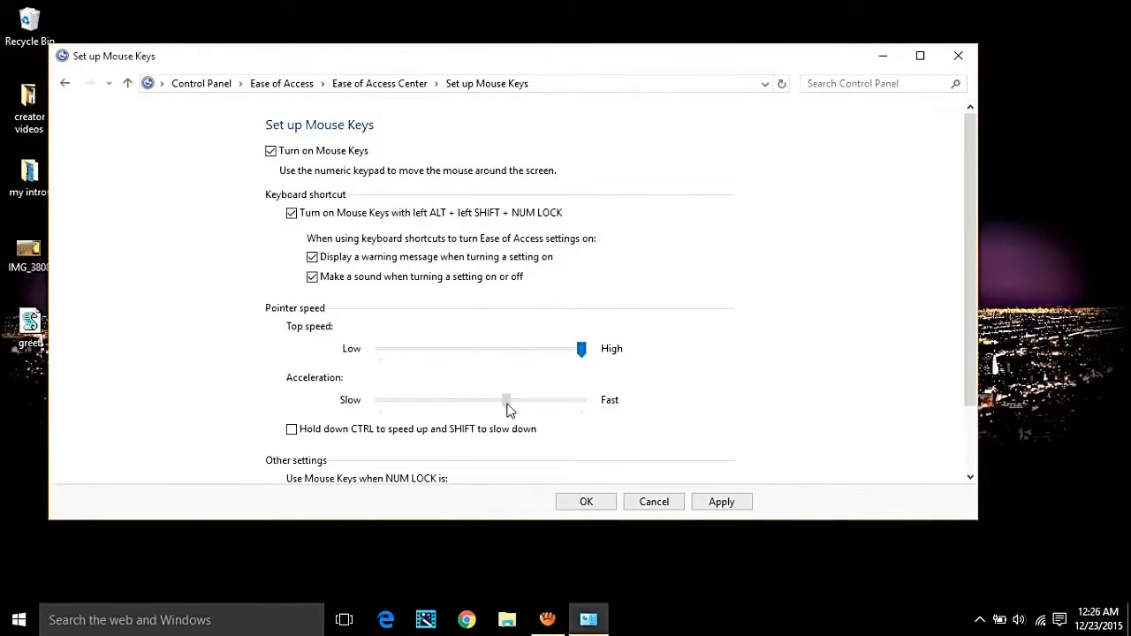
pyautogui.moveTo(505, 400); pyautogui.dragTo(579, 400)
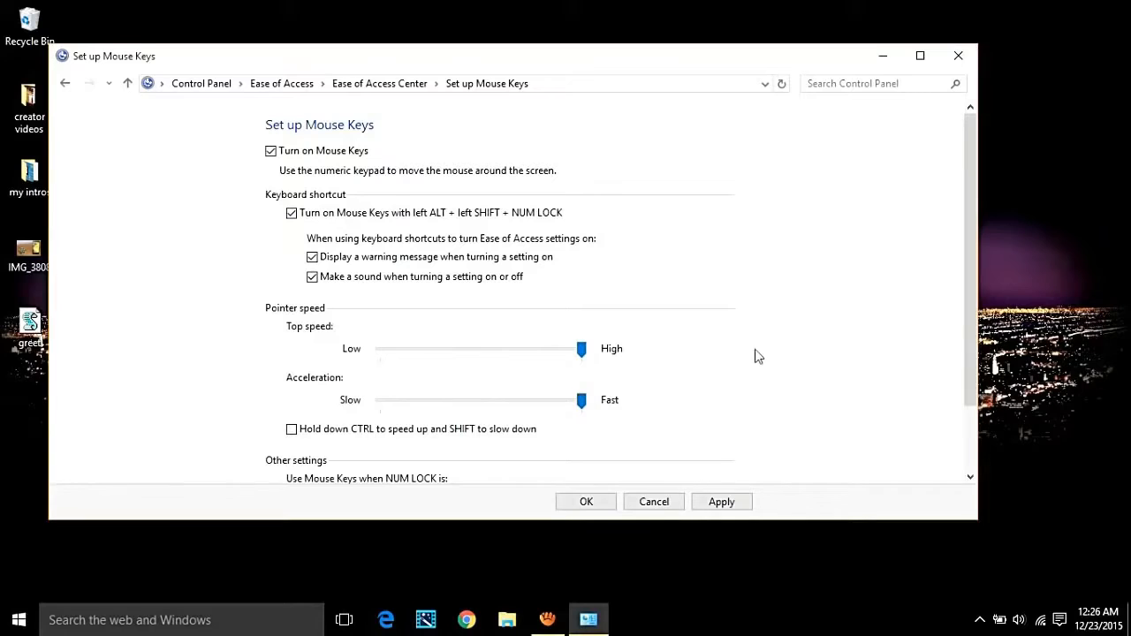
pyautogui.scroll(-3)
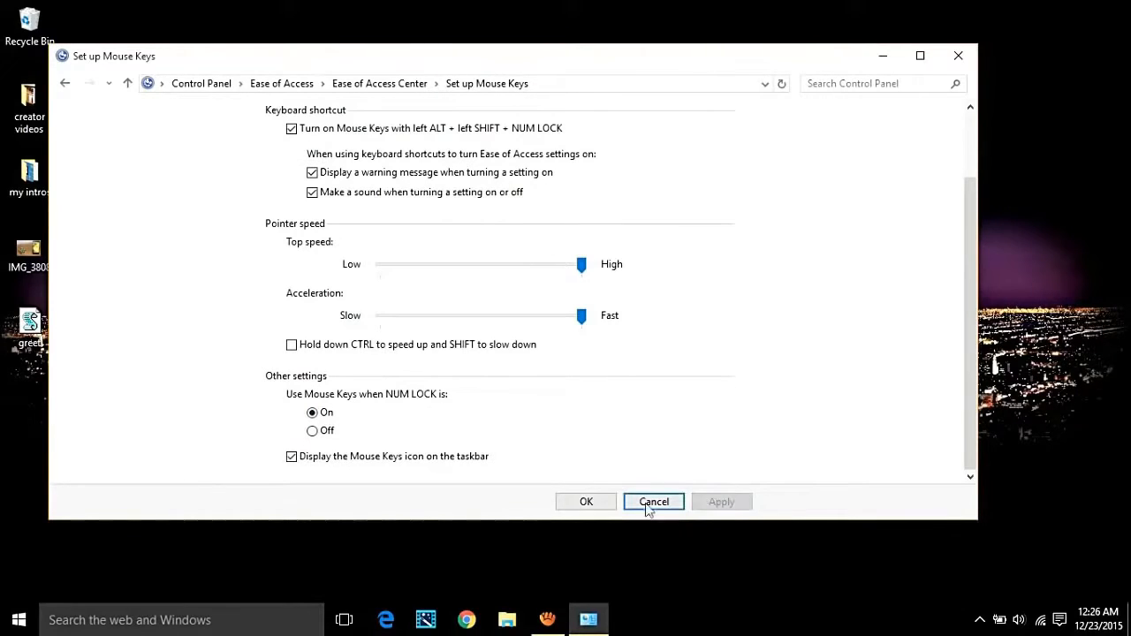
pyautogui.click(654, 502)
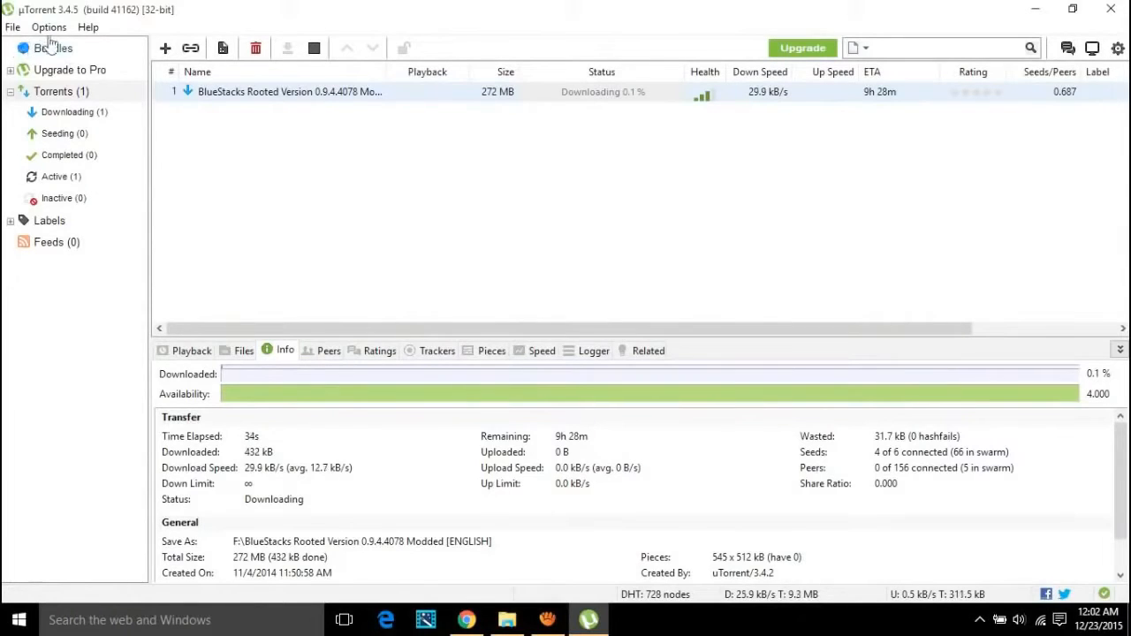
# Step: In Preferences > Bandwidth, change Maximum upload rate from unlimited to 1 kB/s
pyautogui.click(49, 27)
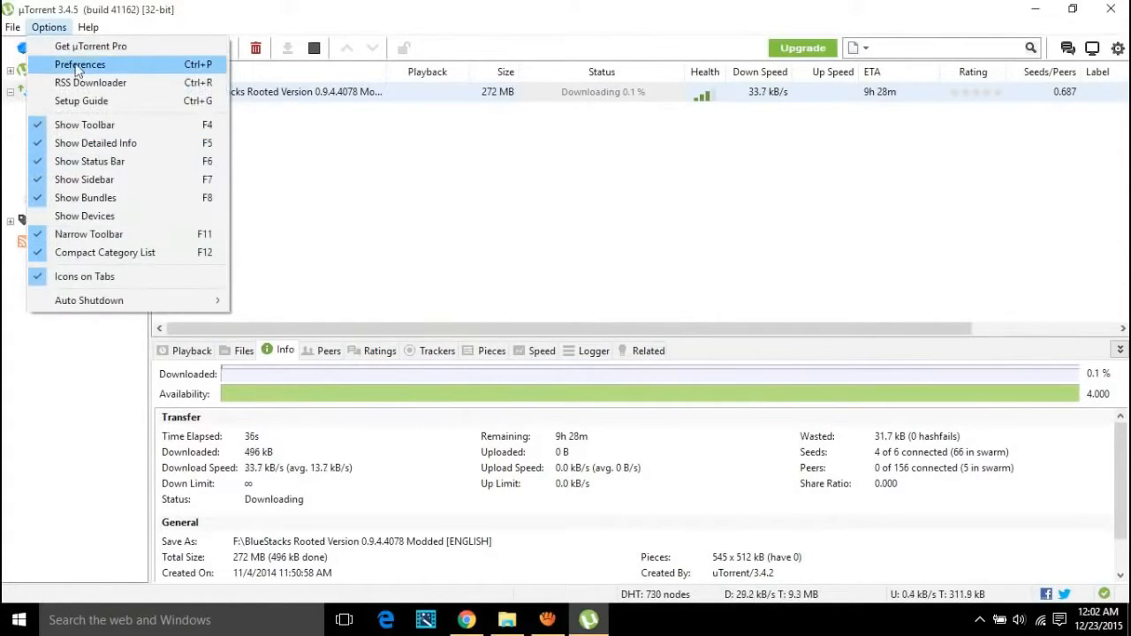
pyautogui.click(80, 64)
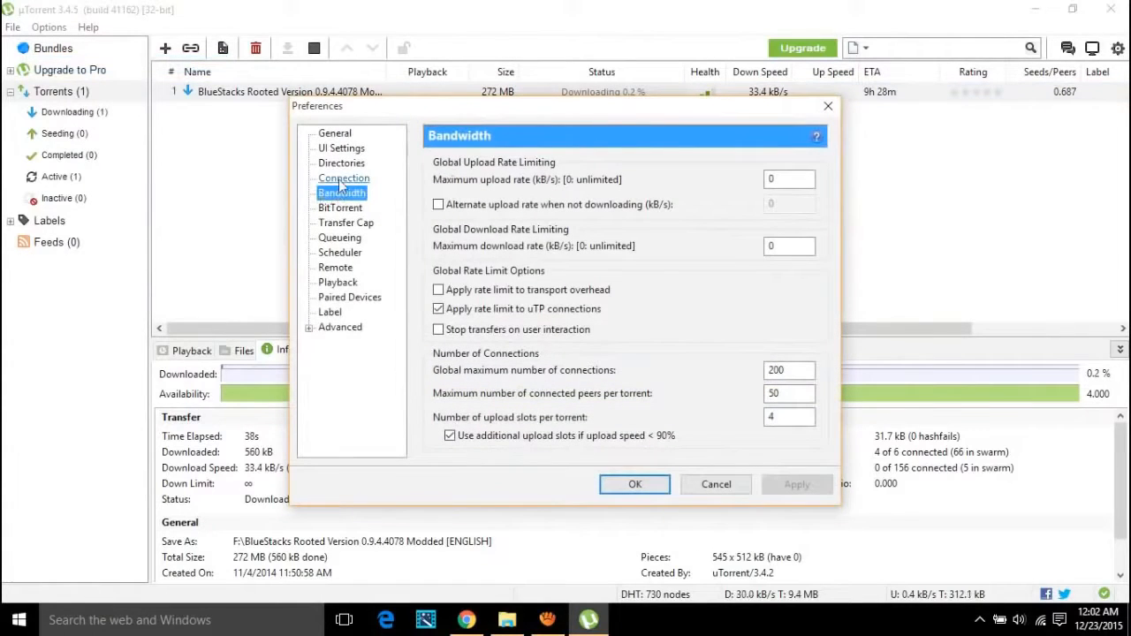
pyautogui.click(343, 177)
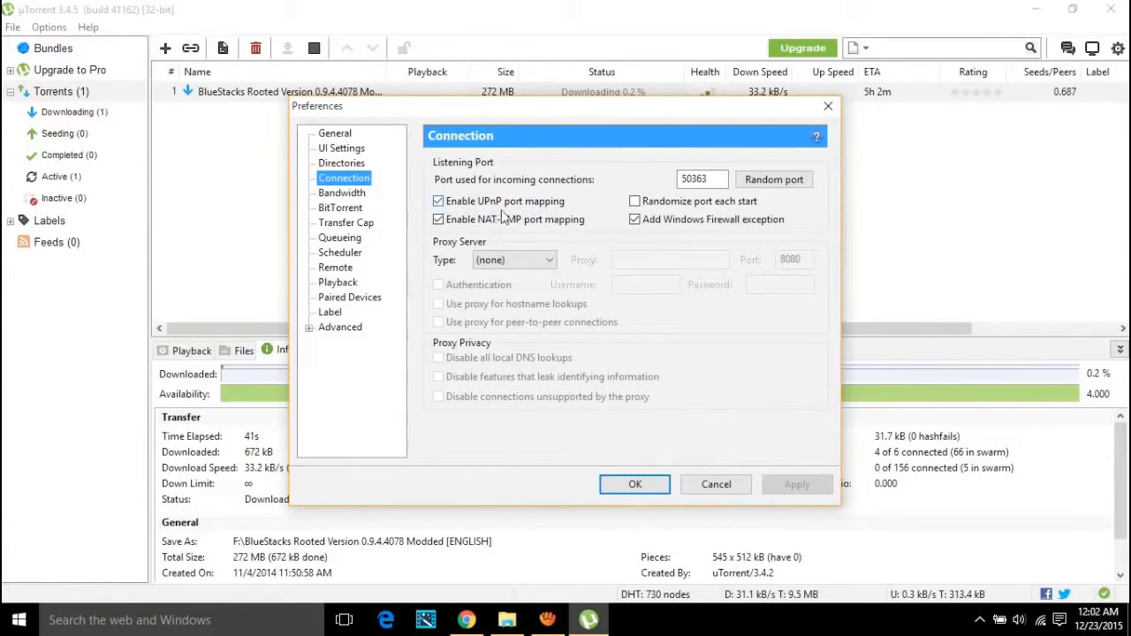
pyautogui.click(341, 192)
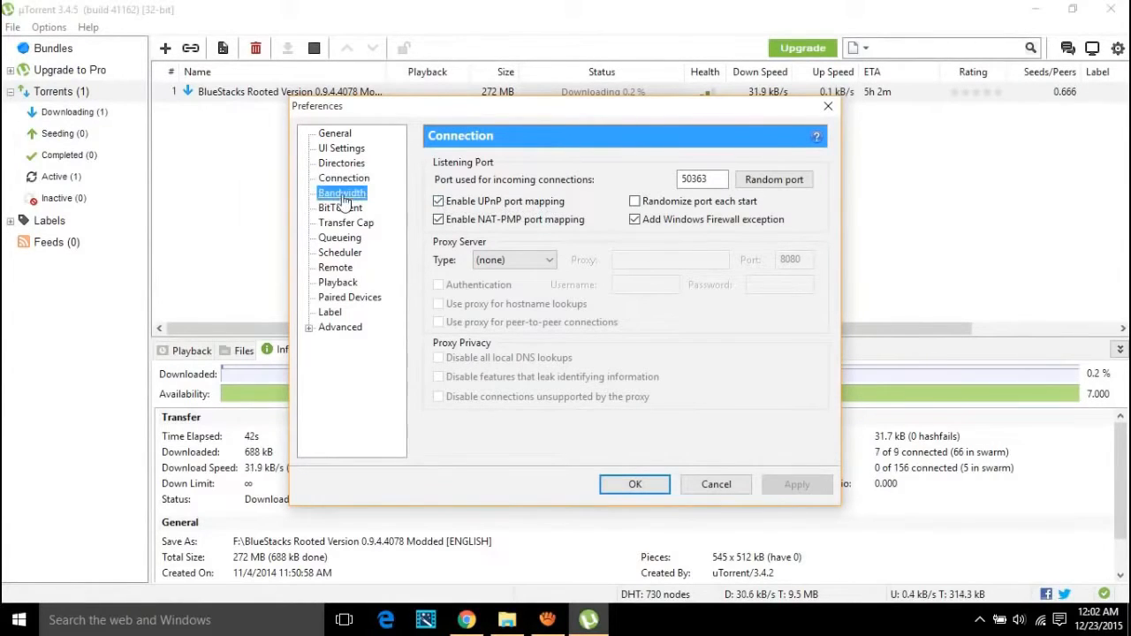
pyautogui.click(341, 192)
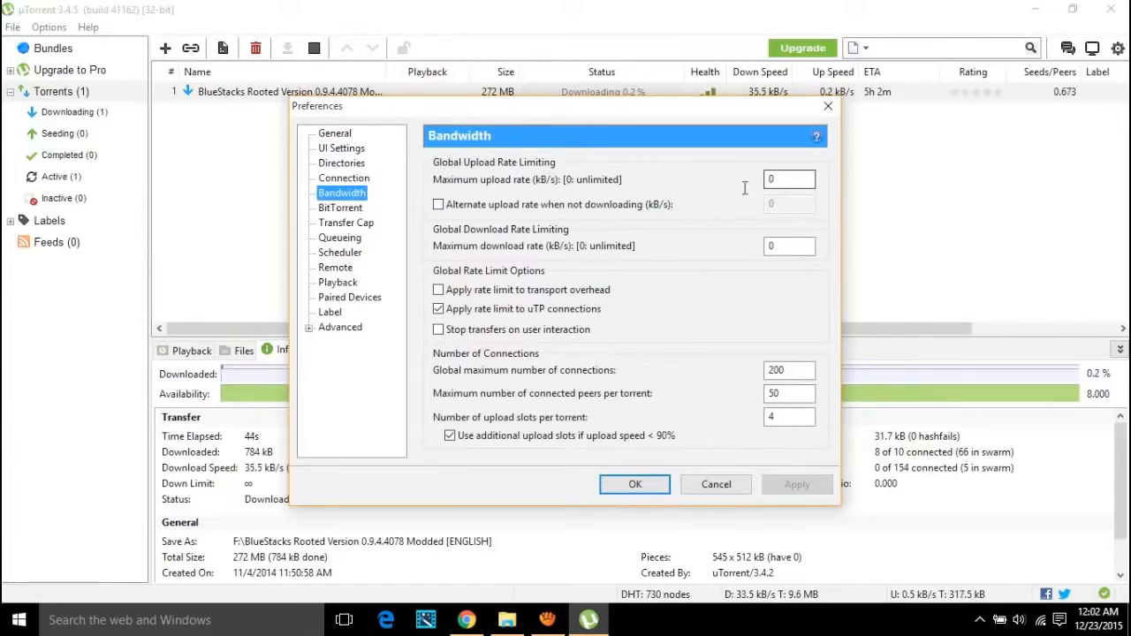
pyautogui.write('1')
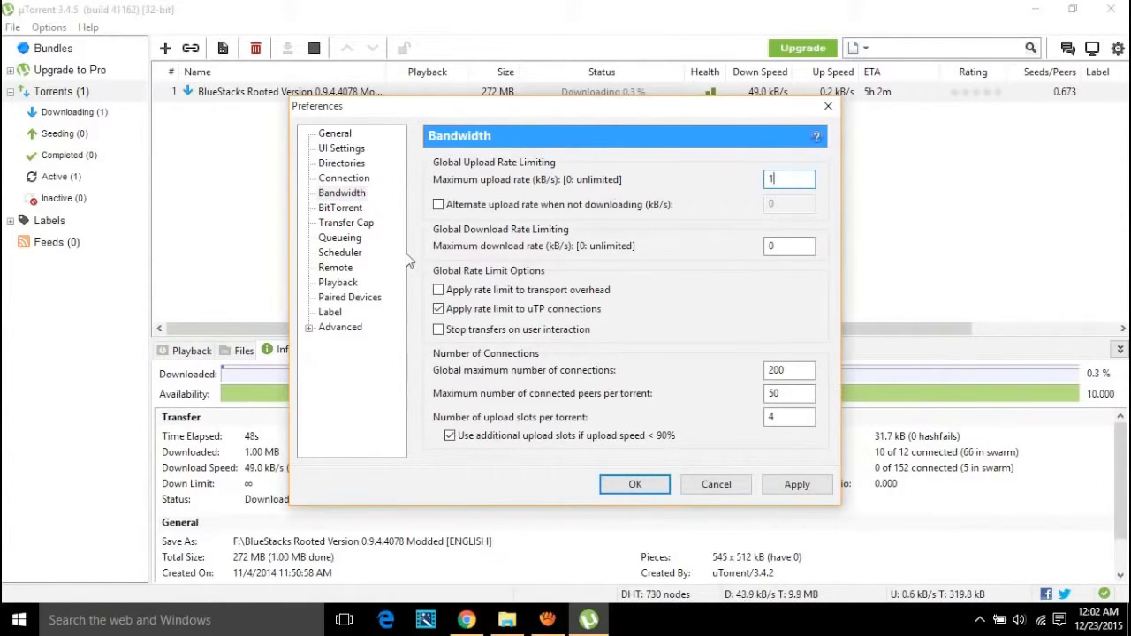
pyautogui.click(339, 208)
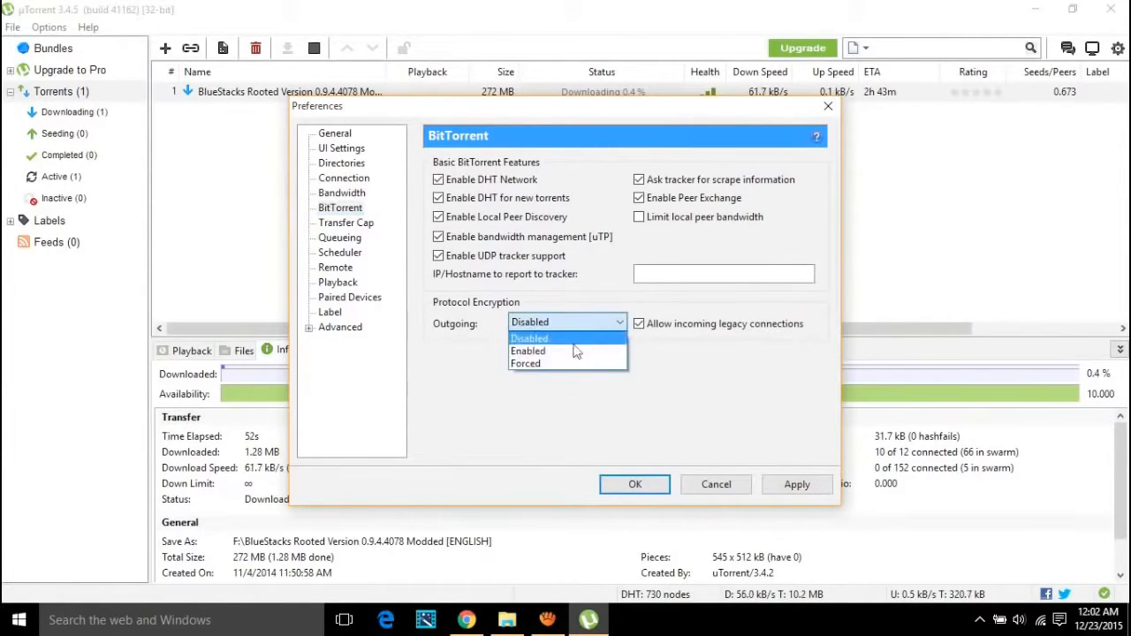
# Step: Set Outgoing encryption Enabled, Maximum active downloads 1 under Queueing, then Apply and OK
pyautogui.click(527, 350)
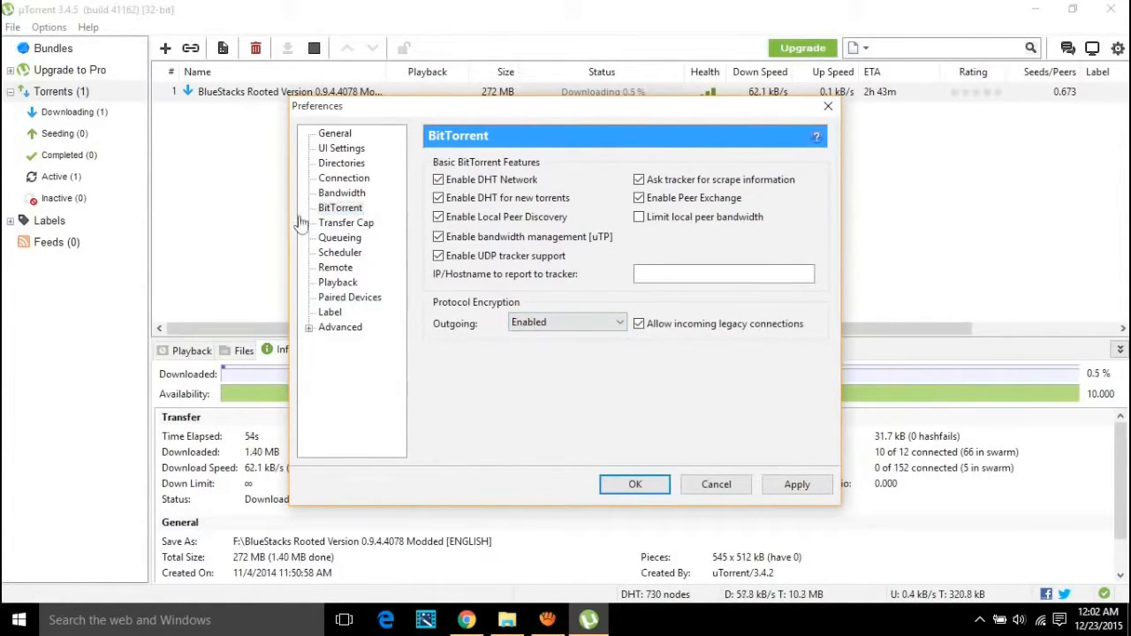
pyautogui.click(339, 237)
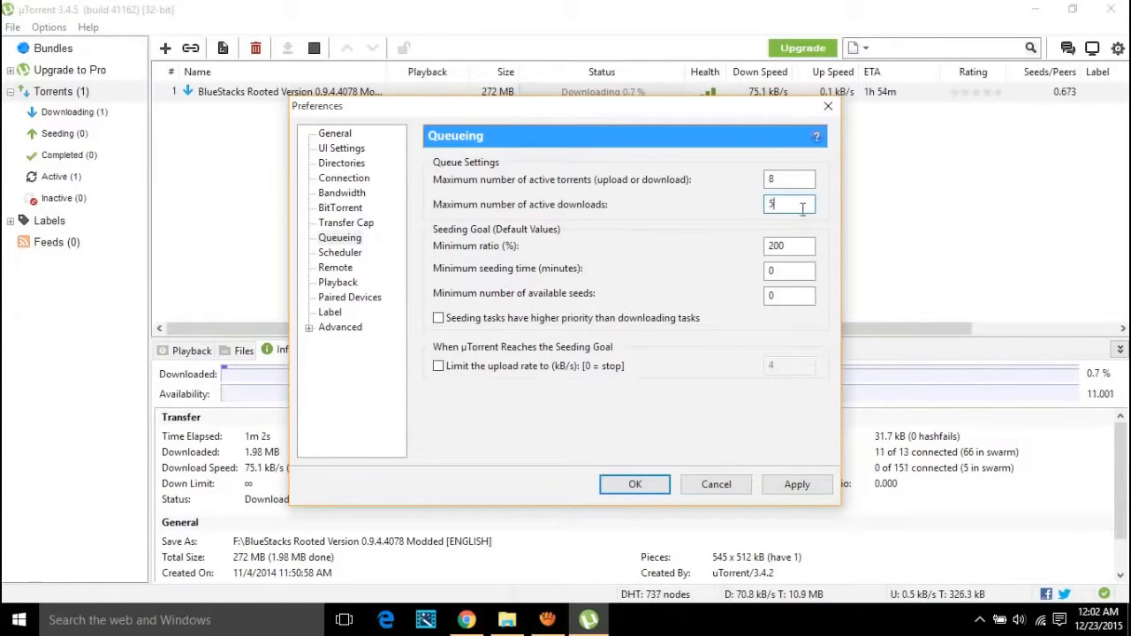
pyautogui.write('1')
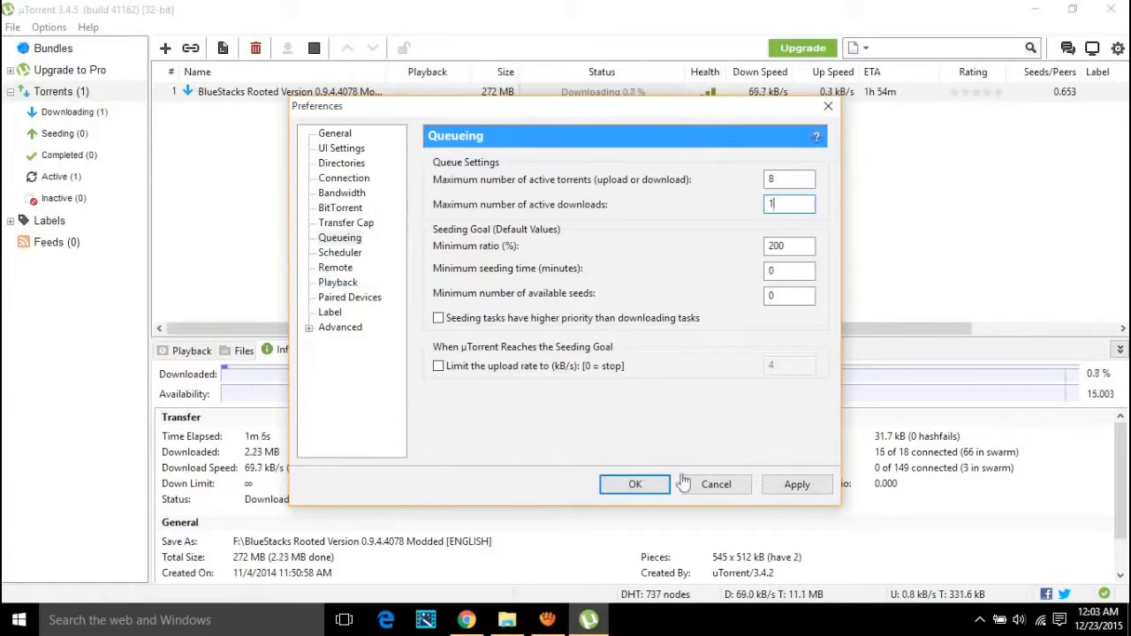
pyautogui.click(796, 484)
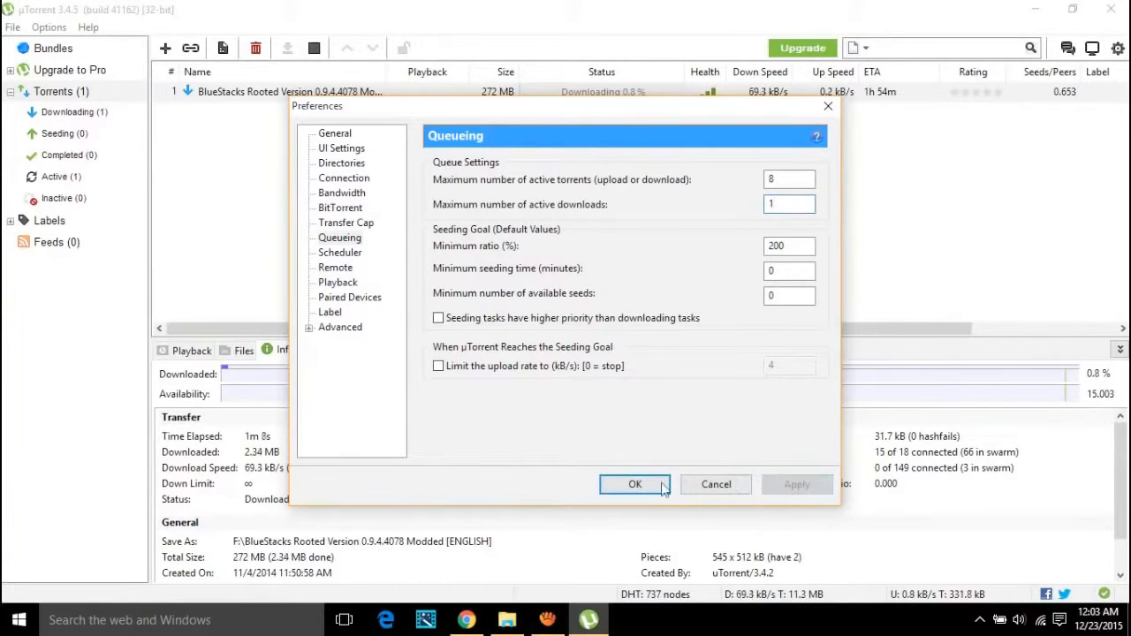
pyautogui.click(635, 485)
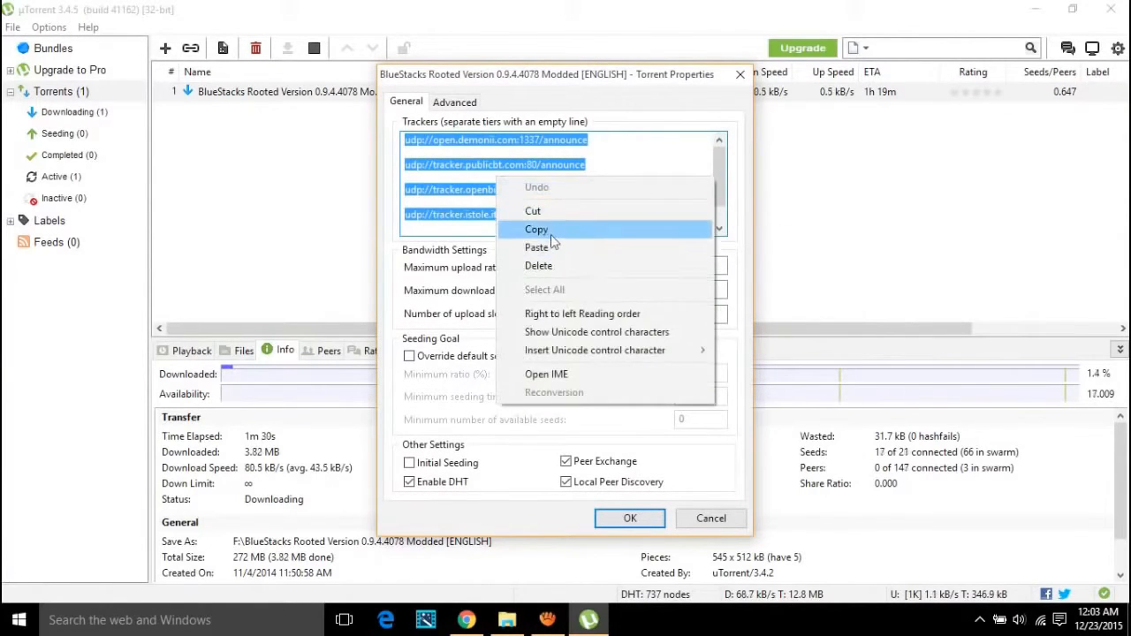
# Step: Paste the copied tracker addresses into the Web Seeds box on the Advanced properties tab
pyautogui.click(454, 101)
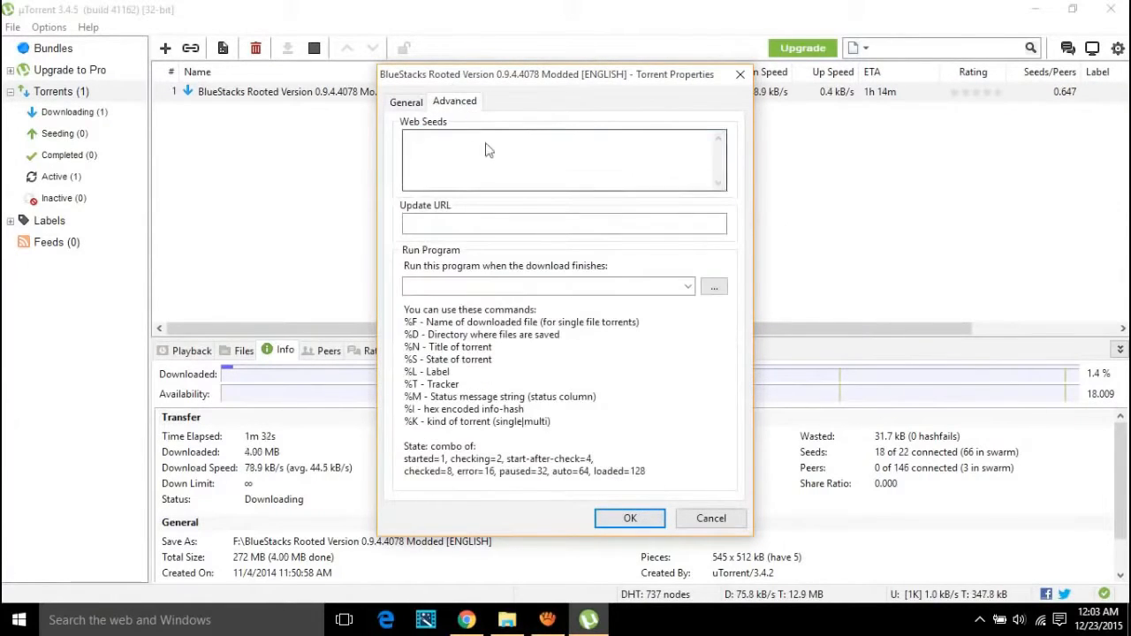
pyautogui.rightClick(486, 159)
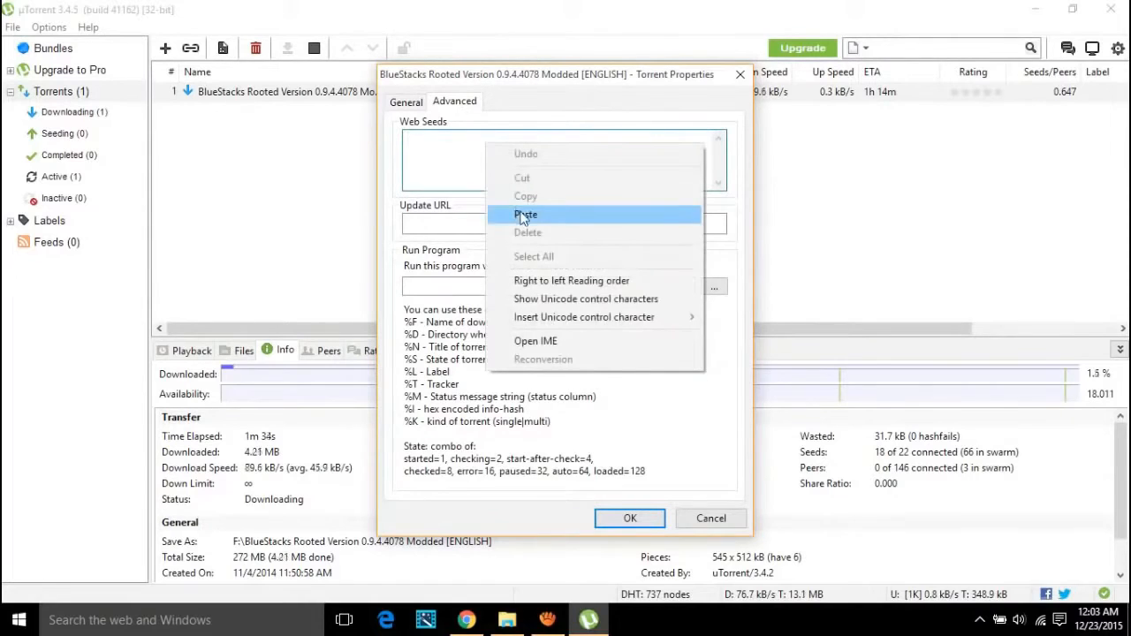
pyautogui.click(629, 518)
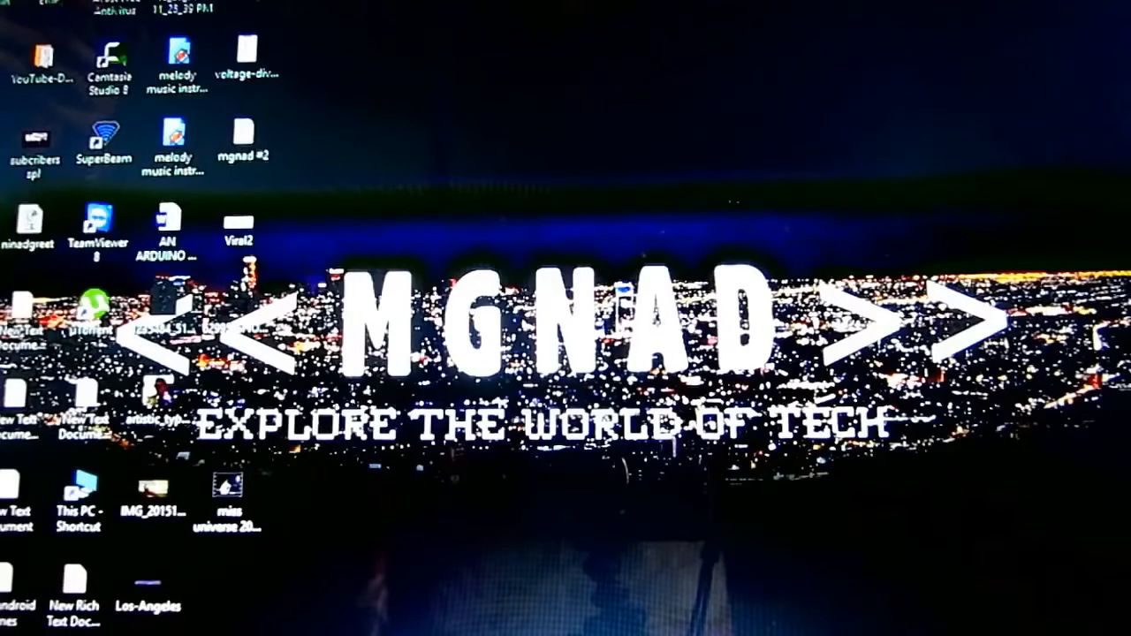
# Step: Create a New Text Document on the desktop and replace the script's Username with 'ninad'
pyautogui.rightClick(336, 318)
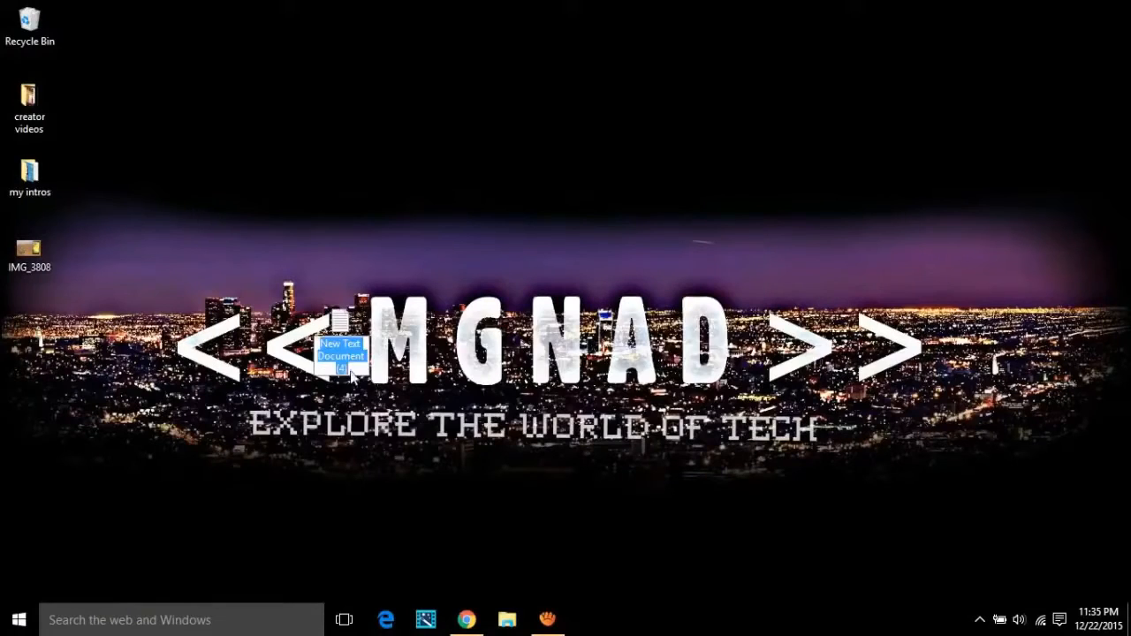
pyautogui.doubleClick(339, 354)
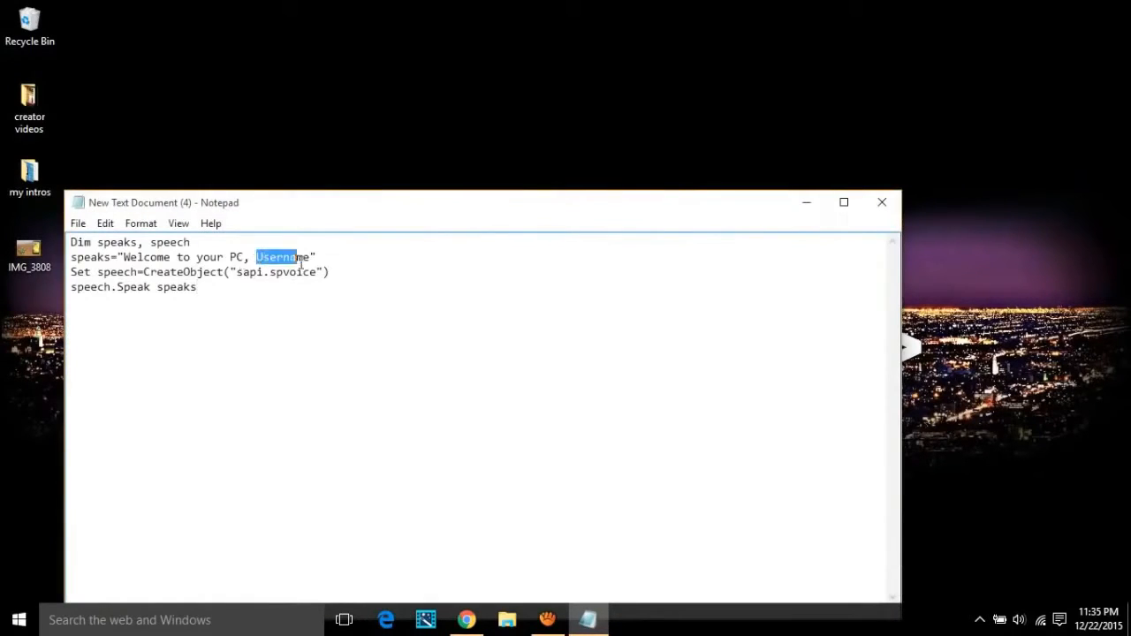
pyautogui.write('ninad')
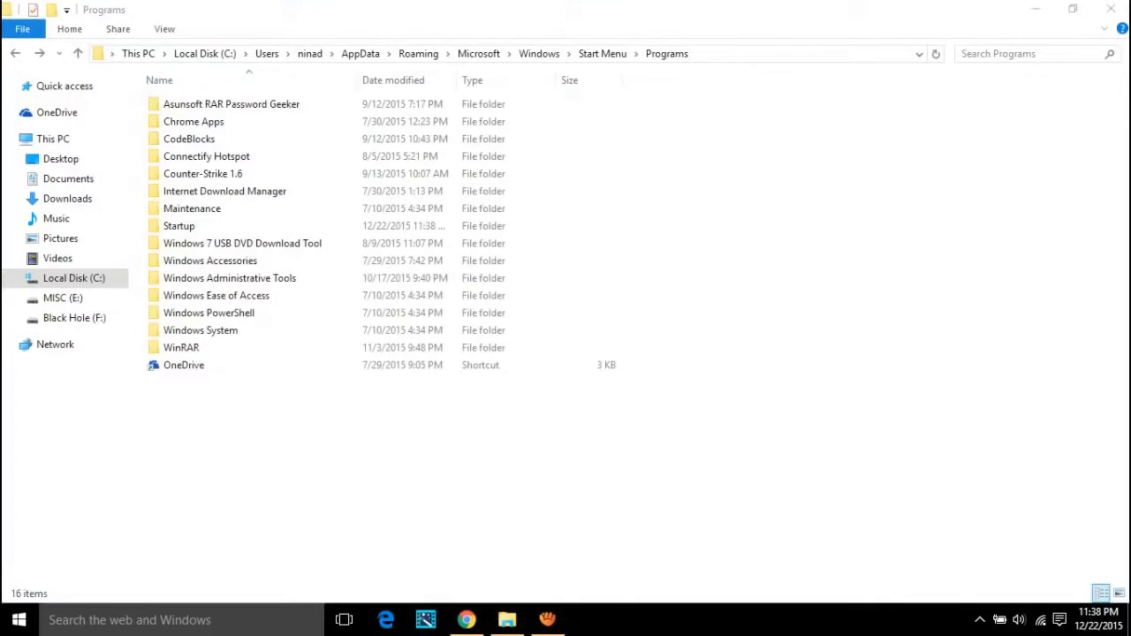
# Step: Paste the greet VBScript file into the Startup folder alongside the existing shortcut
pyautogui.click(180, 226)
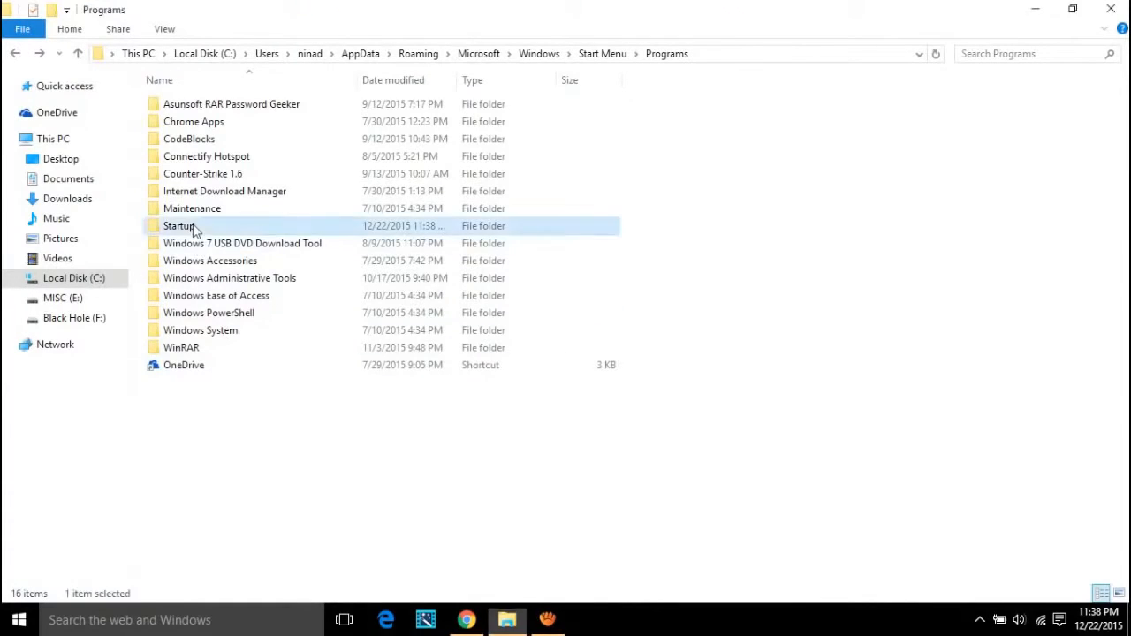
pyautogui.doubleClick(180, 226)
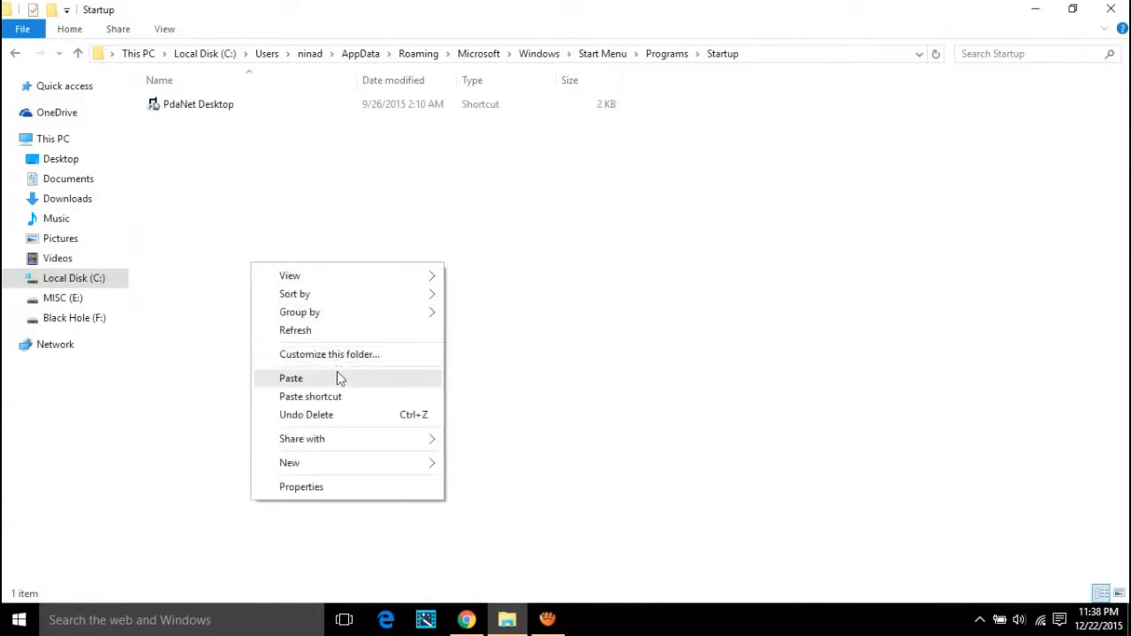
pyautogui.click(290, 378)
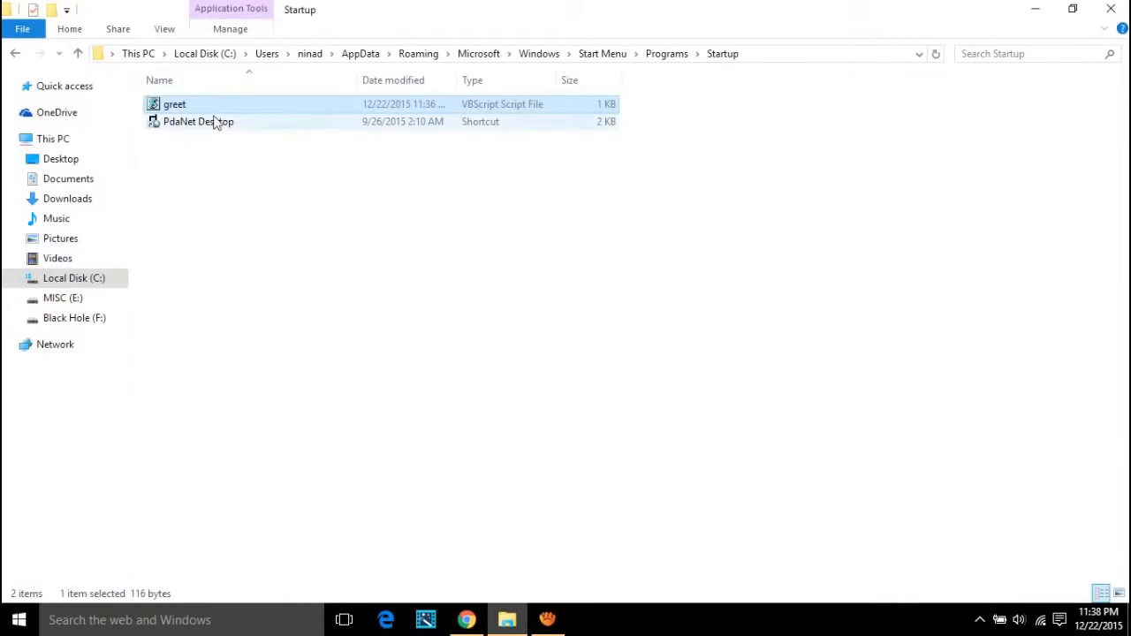
pyautogui.click(230, 234)
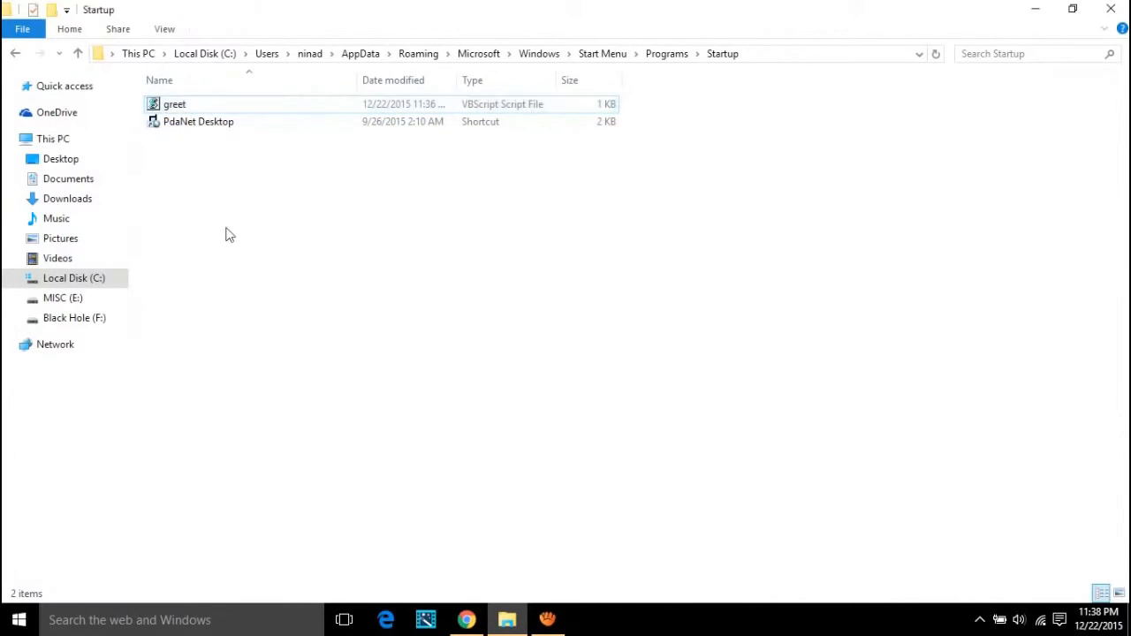